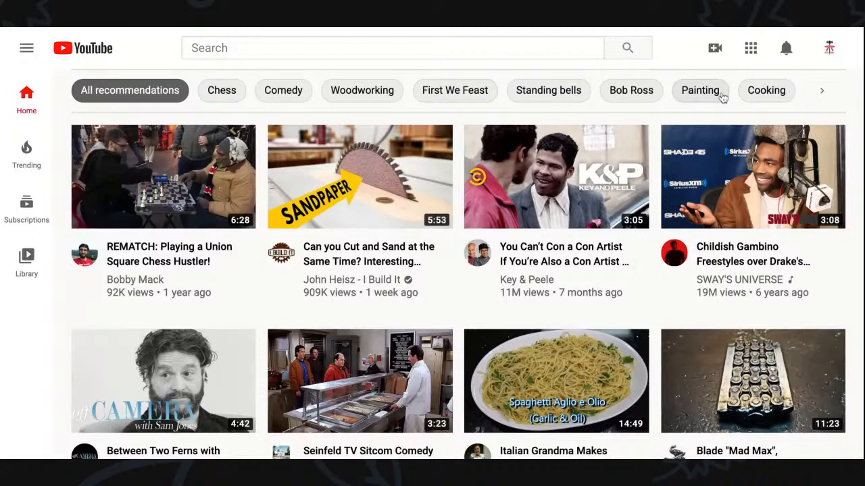
{"action": "mouse_move", "coordinate": [844, 57]}
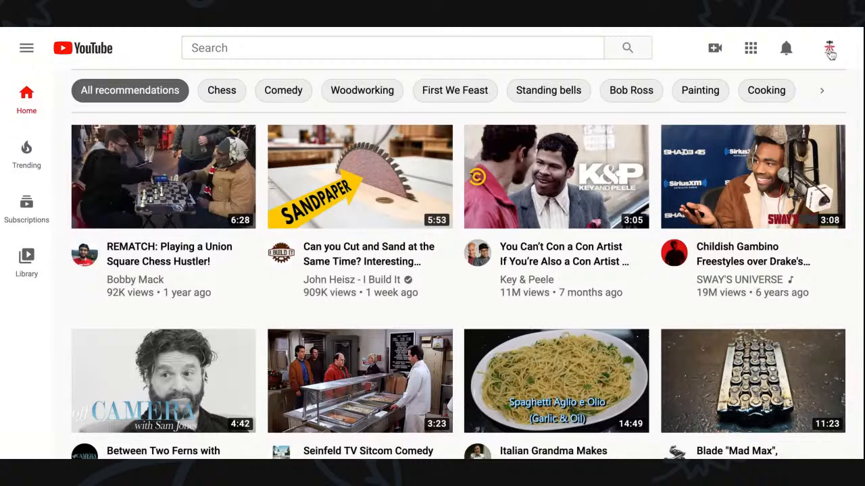
Step: Go to the YouTube Studio channel dashboard and browse further down the sidebar sections
{"action": "left_click", "coordinate": [830, 49]}
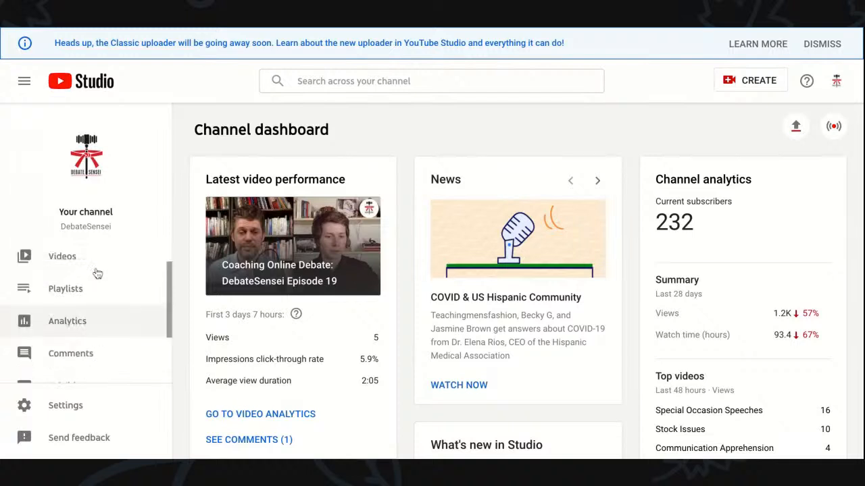
{"action": "scroll", "scroll_direction": "down", "scroll_amount": 3}
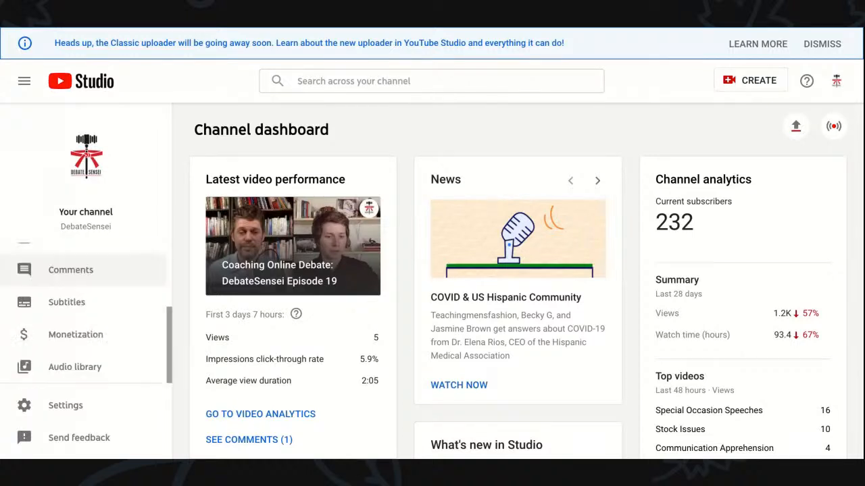
{"action": "mouse_move", "coordinate": [78, 437]}
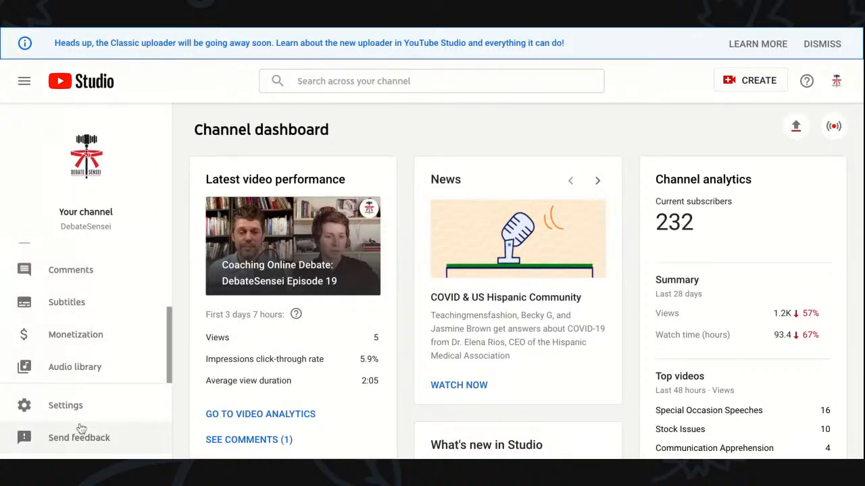
Step: Reach the channel's Upload defaults, checking Advanced settings before returning to Basic info
{"action": "left_click", "coordinate": [64, 405]}
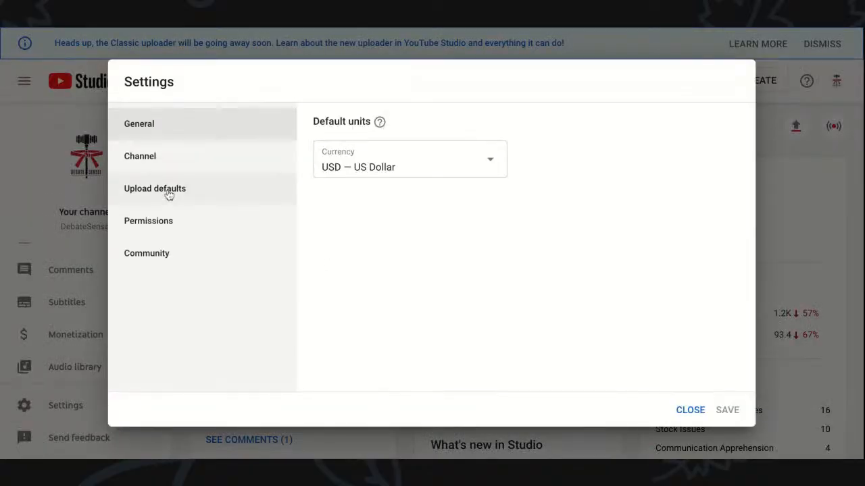
{"action": "left_click", "coordinate": [154, 189]}
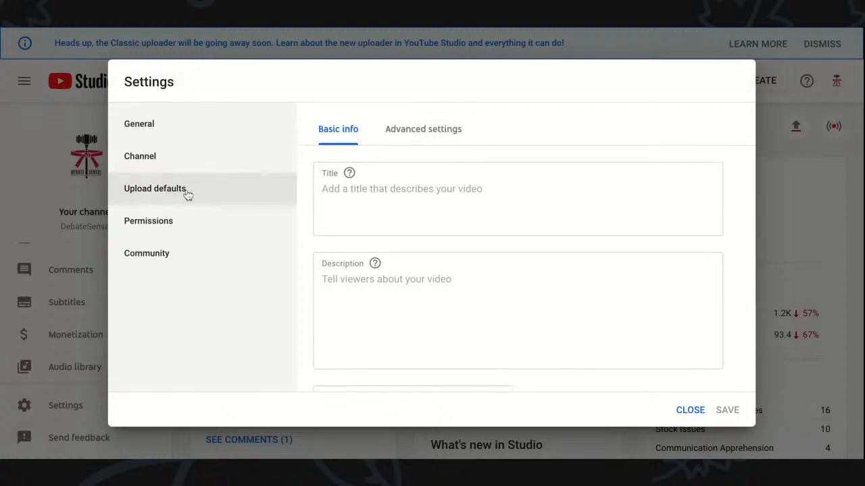
{"action": "left_click", "coordinate": [423, 130]}
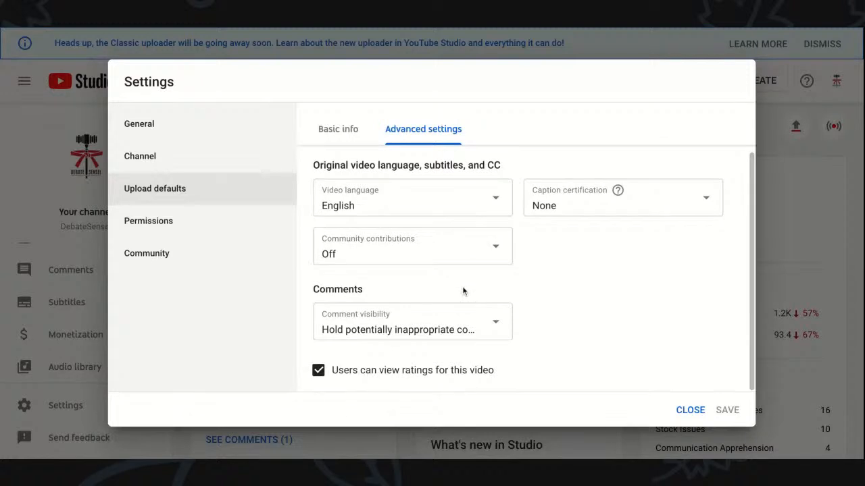
{"action": "left_click", "coordinate": [337, 129]}
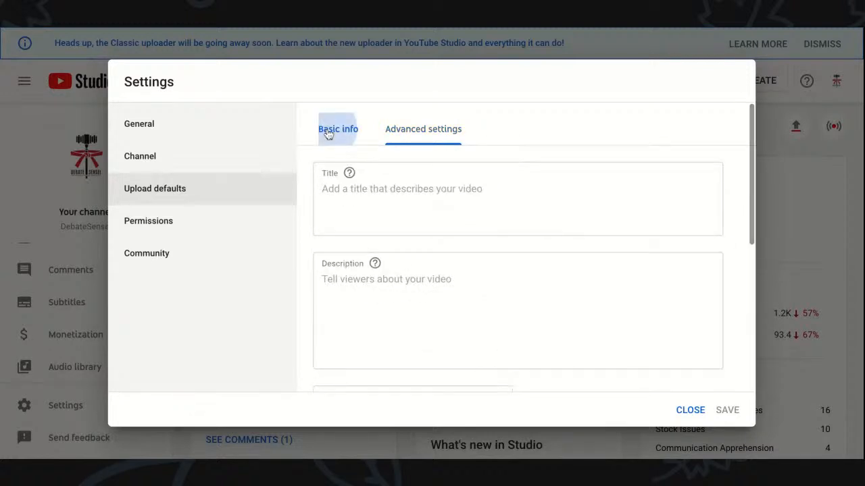
Step: Remove the 'proposition' and 'lincoln douglas' tags from the default tag list
{"action": "scroll", "scroll_direction": "down", "scroll_amount": 3}
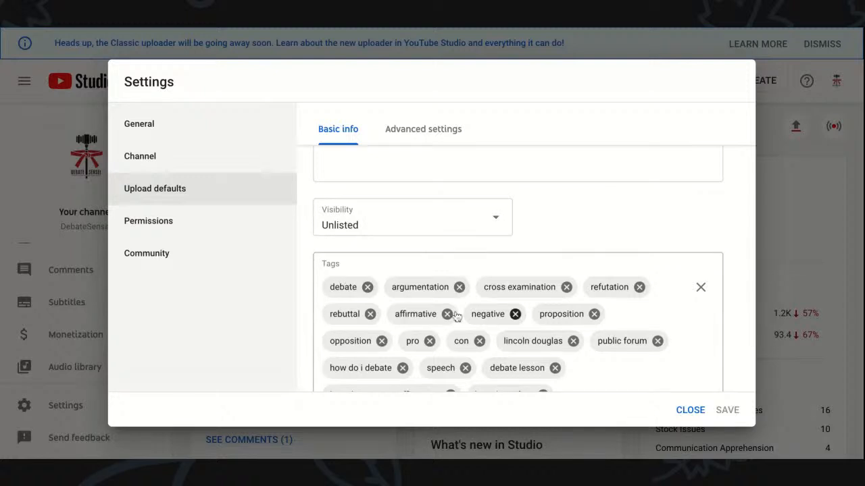
{"action": "mouse_move", "coordinate": [495, 368]}
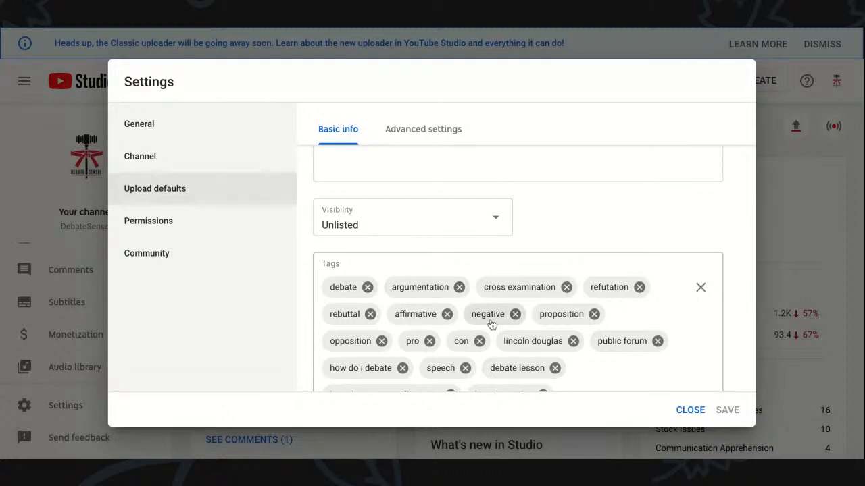
{"action": "mouse_move", "coordinate": [573, 340]}
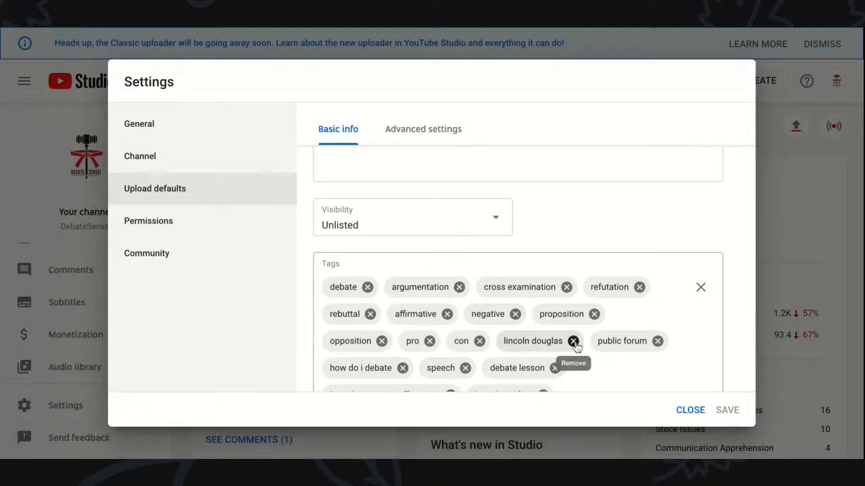
{"action": "left_click", "coordinate": [573, 341]}
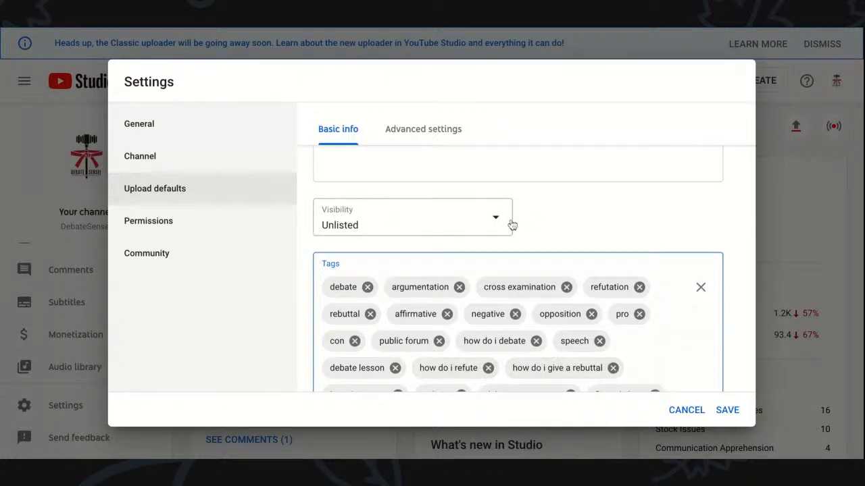
Step: Show the default visibility choices: Public, Private and Unlisted
{"action": "left_click", "coordinate": [412, 217]}
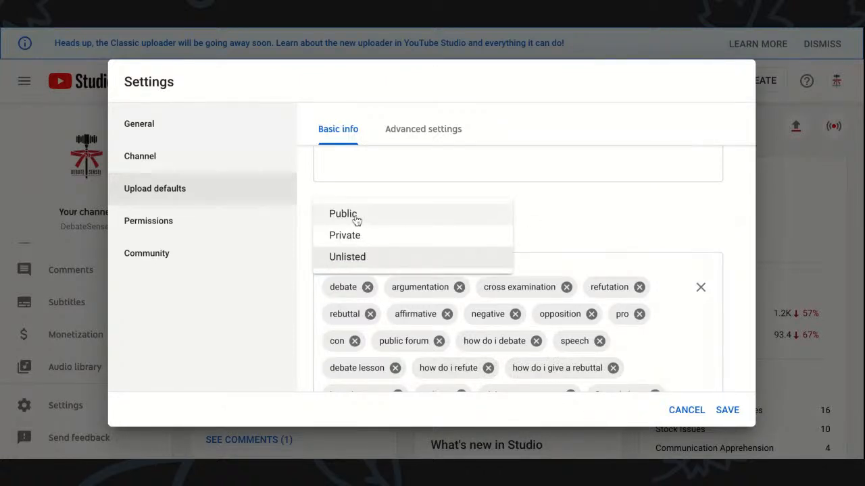
{"action": "mouse_move", "coordinate": [347, 262]}
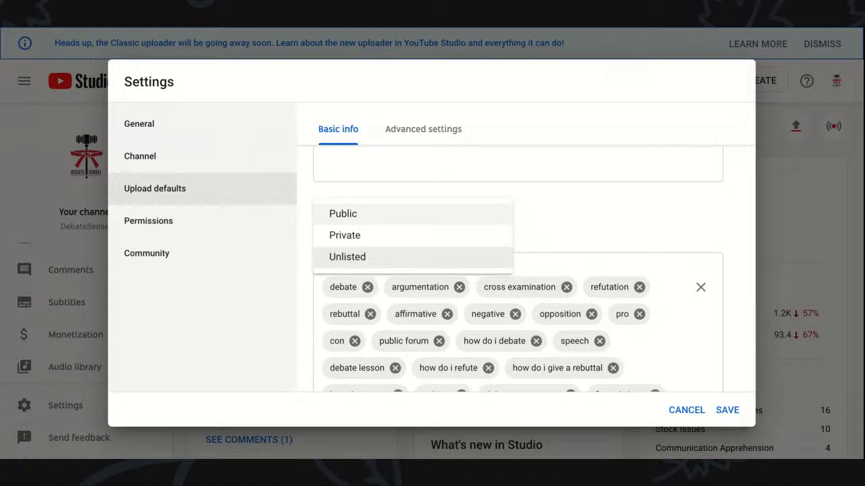
{"action": "mouse_move", "coordinate": [358, 240]}
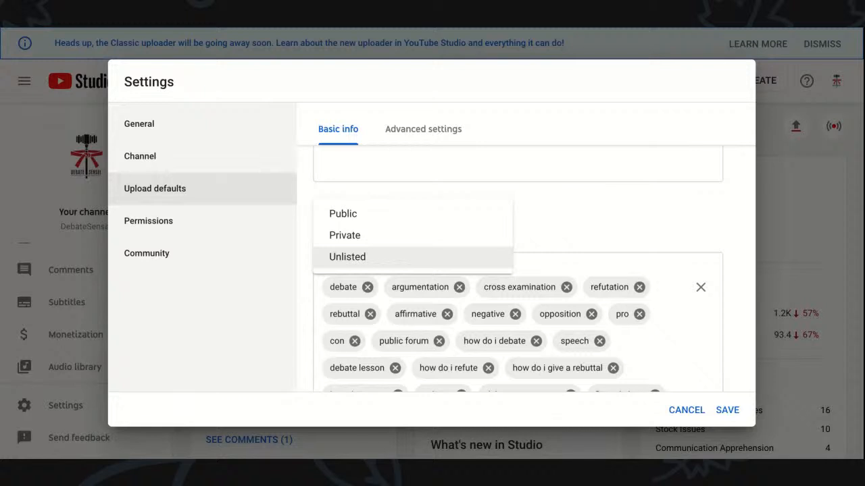
Step: Keep default visibility as Unlisted and save the upload defaults, showing 'Settings saved'
{"action": "left_click", "coordinate": [347, 256]}
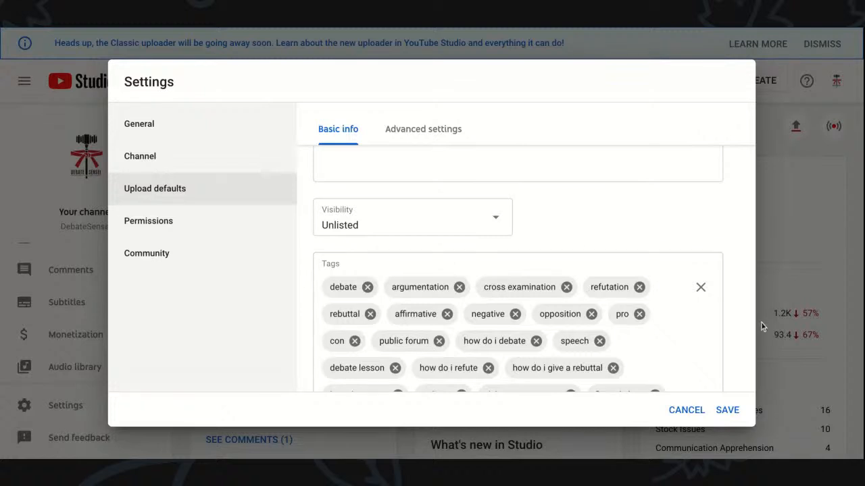
{"action": "mouse_move", "coordinate": [754, 324]}
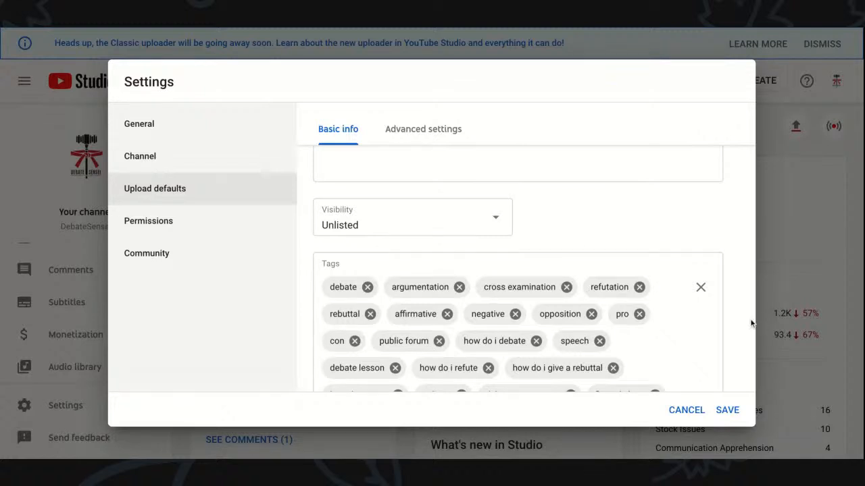
{"action": "mouse_move", "coordinate": [754, 321]}
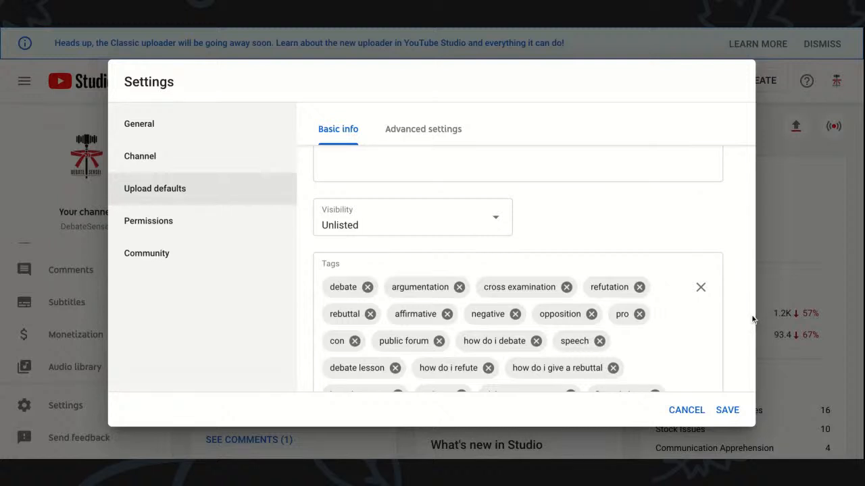
{"action": "mouse_move", "coordinate": [754, 321]}
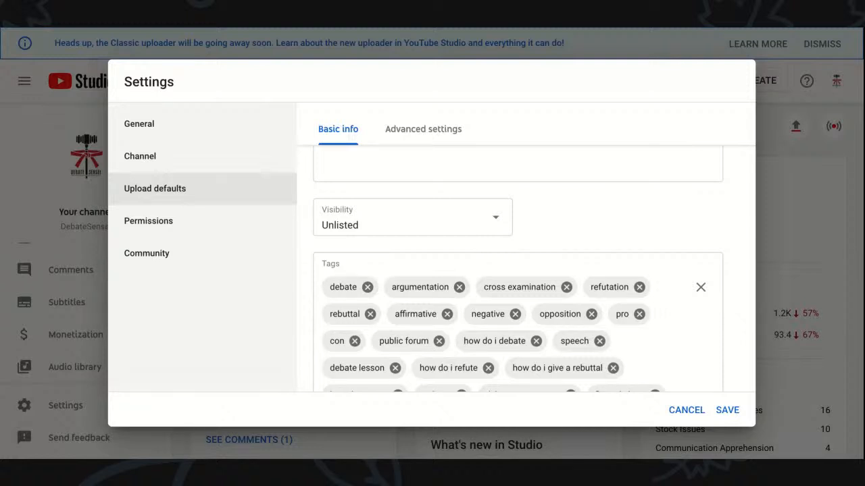
{"action": "mouse_move", "coordinate": [758, 437]}
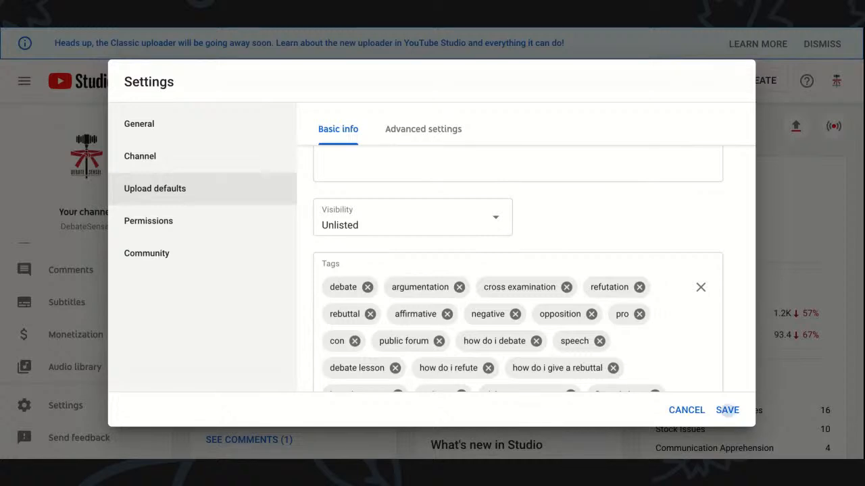
{"action": "left_click", "coordinate": [727, 411]}
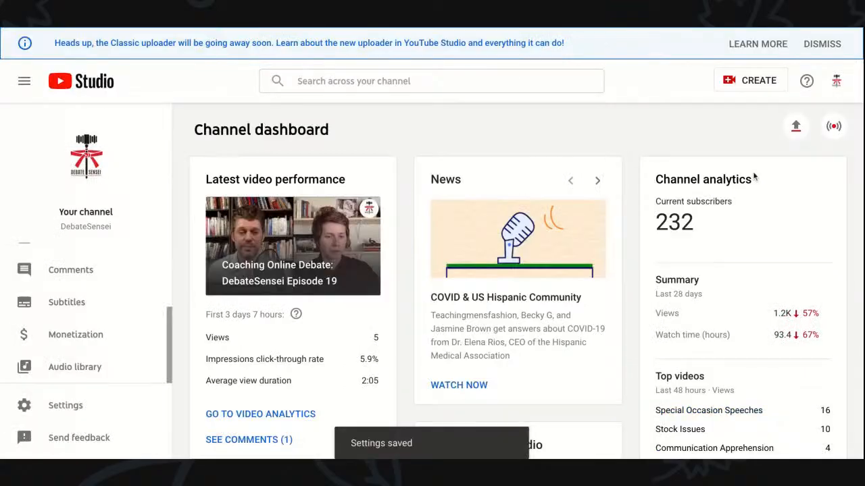
{"action": "mouse_move", "coordinate": [743, 27]}
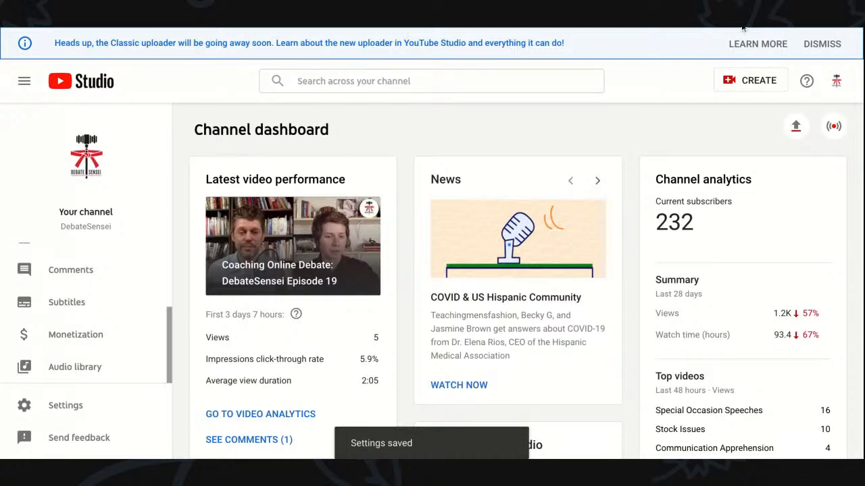